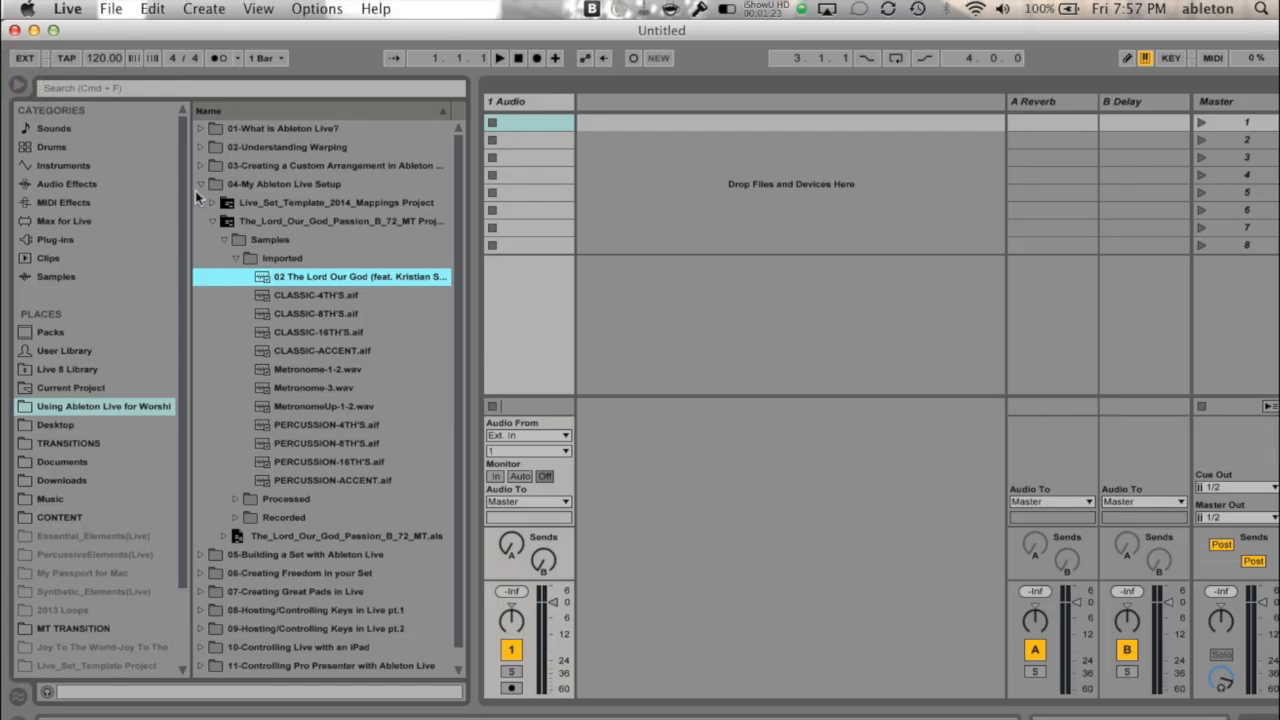
Expand the Live_Set_Template_2014_Mappings Project folder to reveal its Samples folder and .als file.
left_click(283, 183)
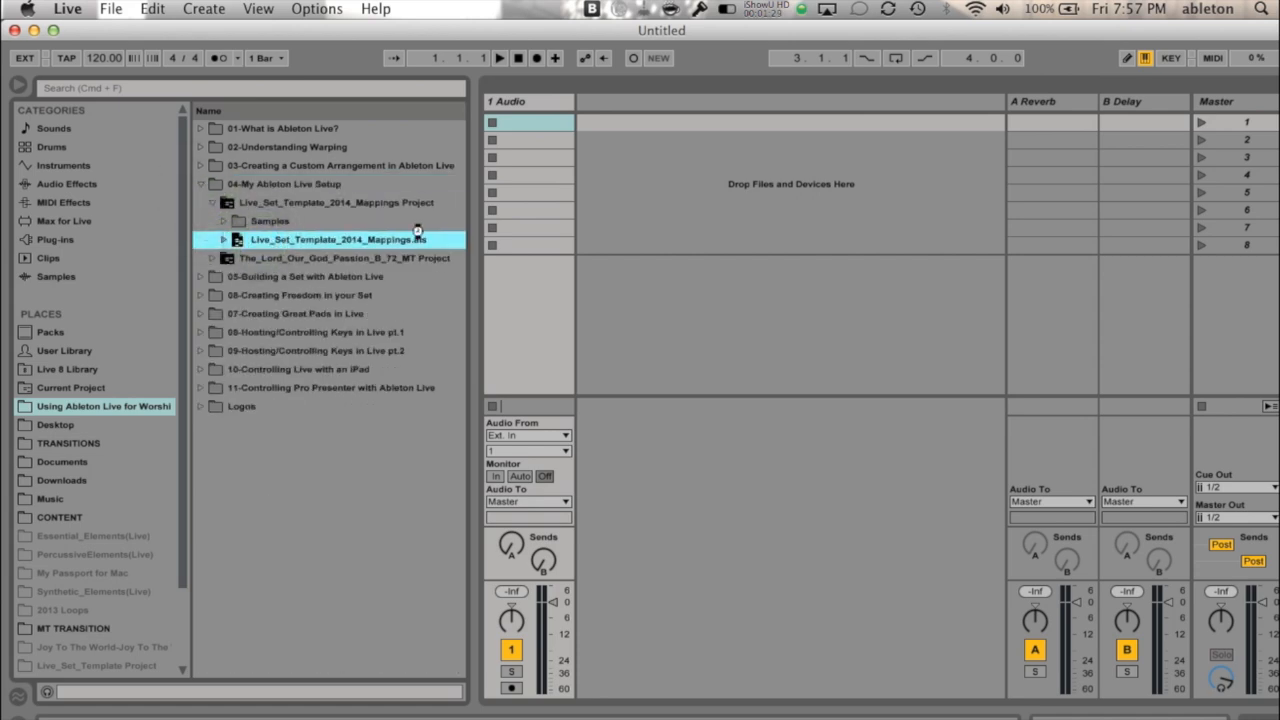
Load Live_Set_Template_2014_Mappings.als into Arrangement View from the Browser.
double_click(340, 239)
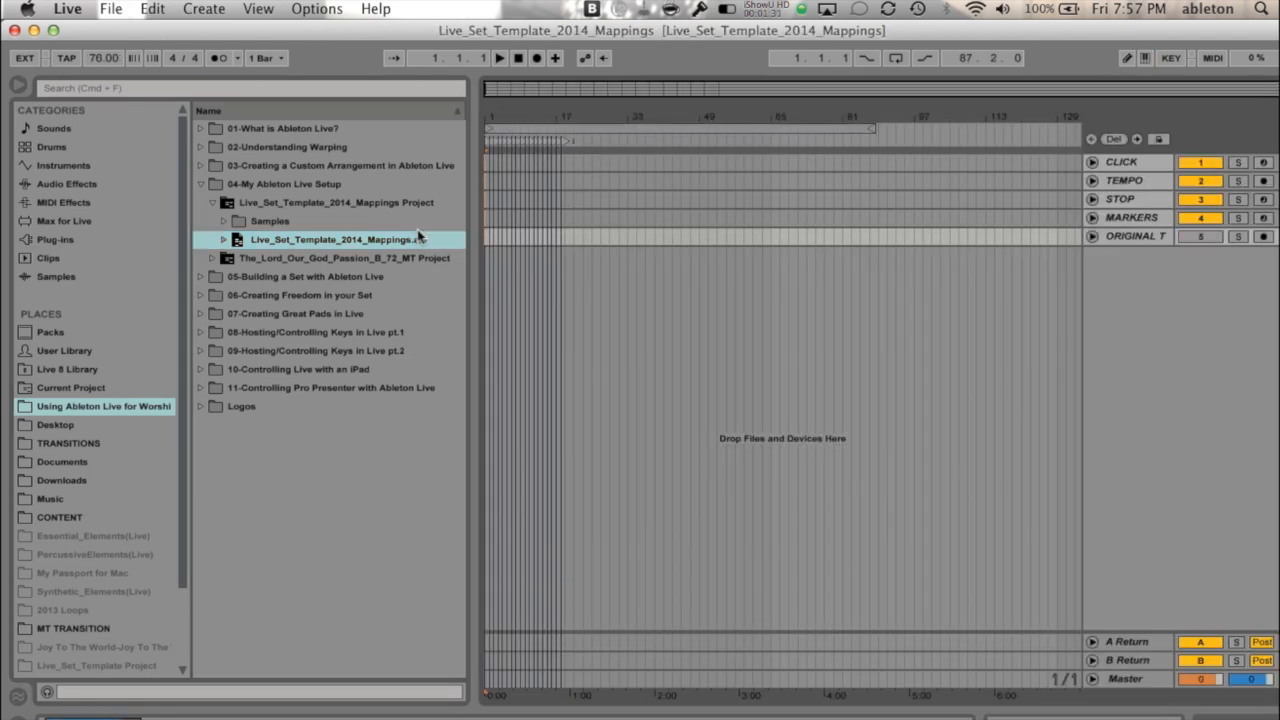
mouse_move(517, 185)
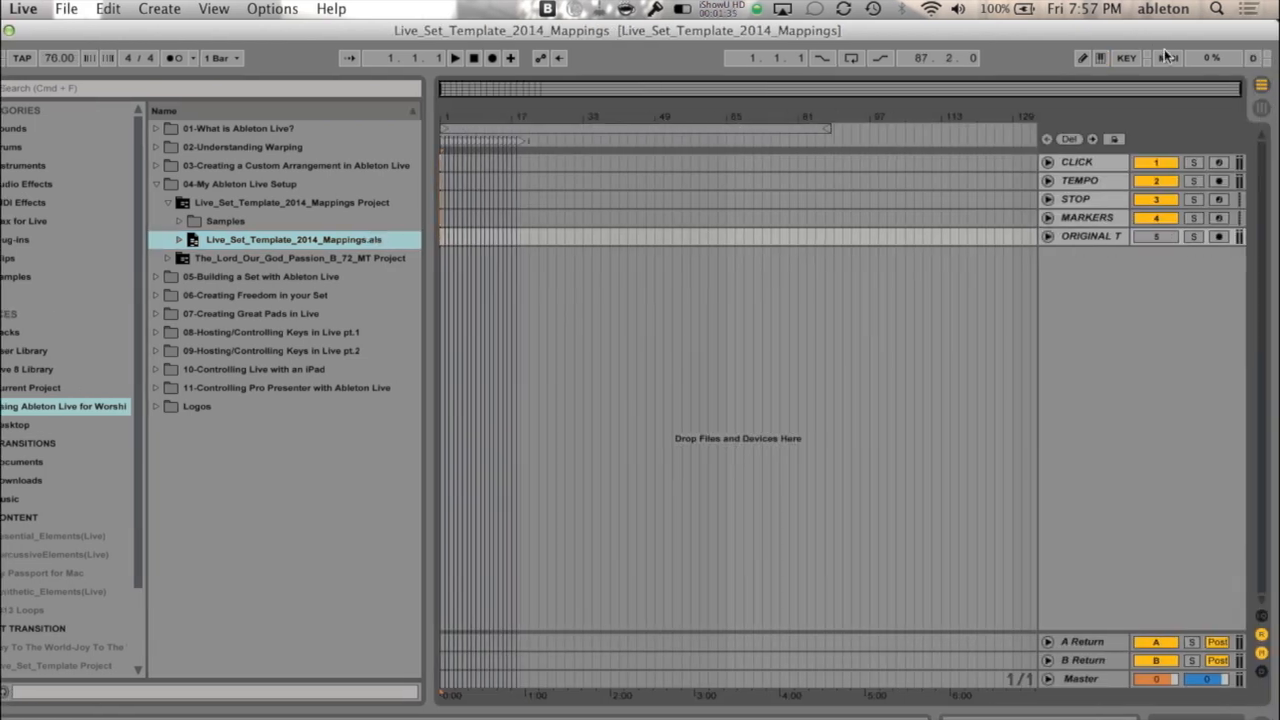
left_click(1212, 57)
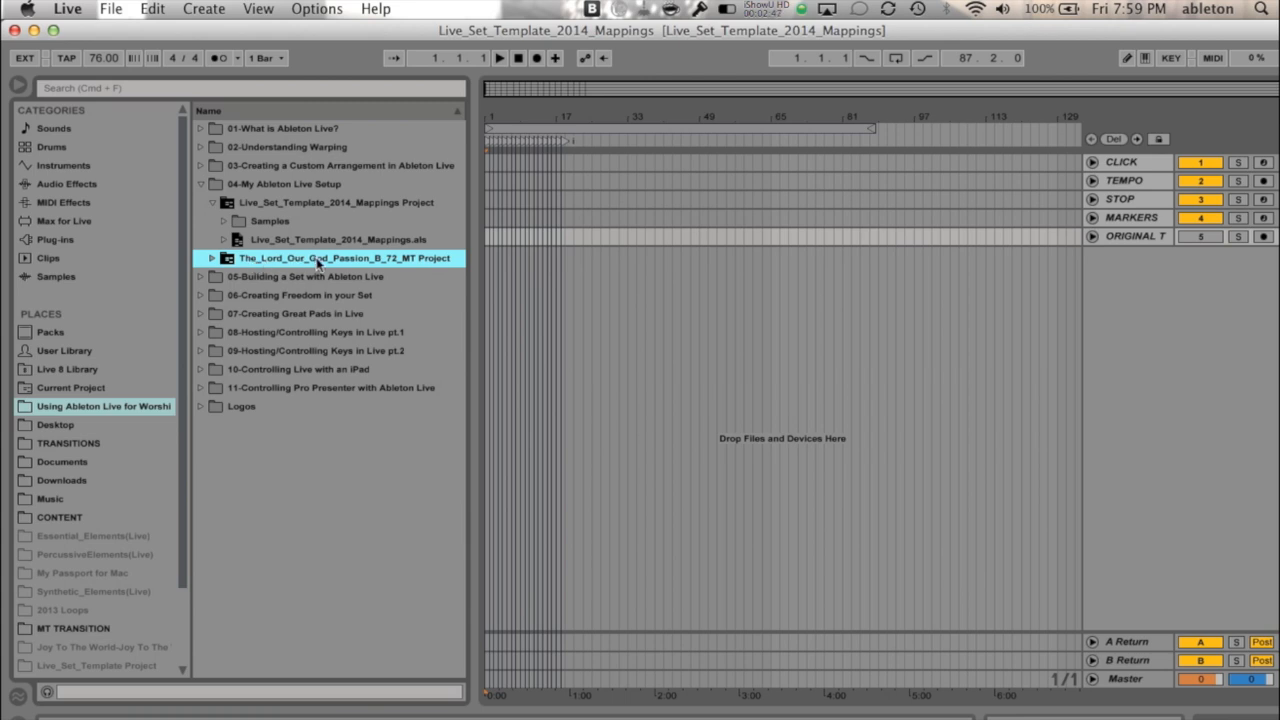
mouse_move(310, 268)
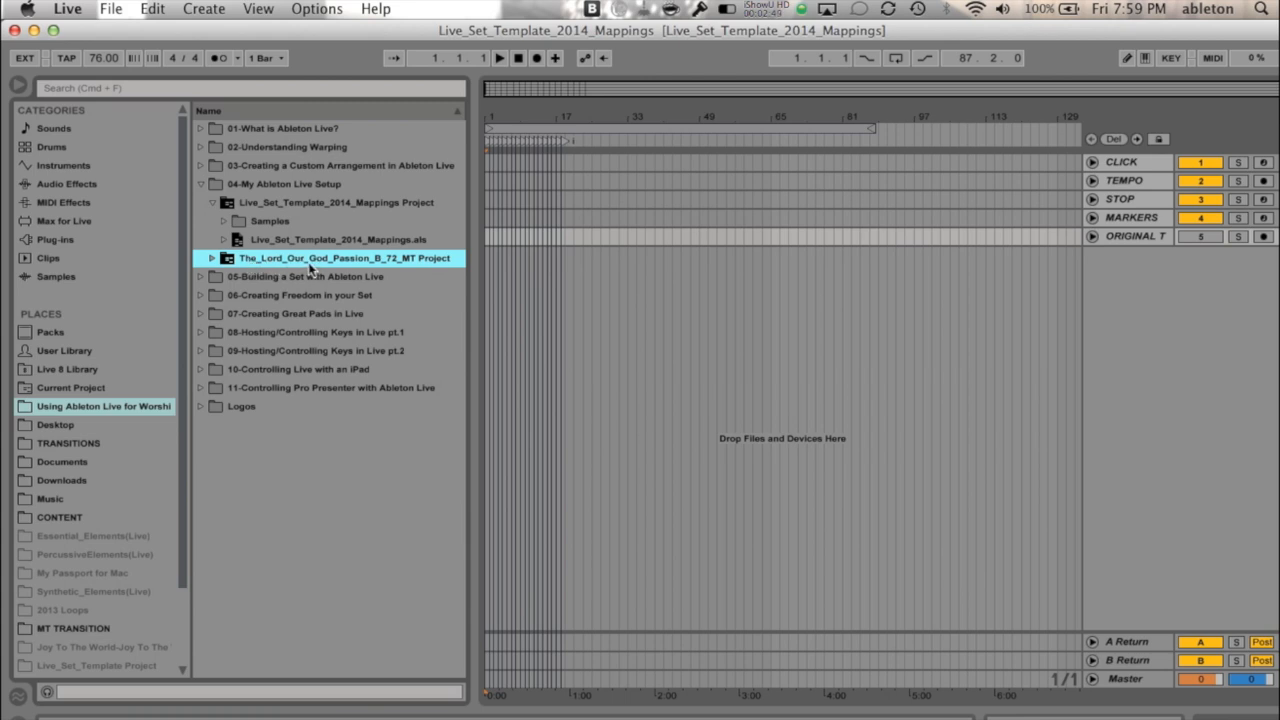
mouse_move(310, 270)
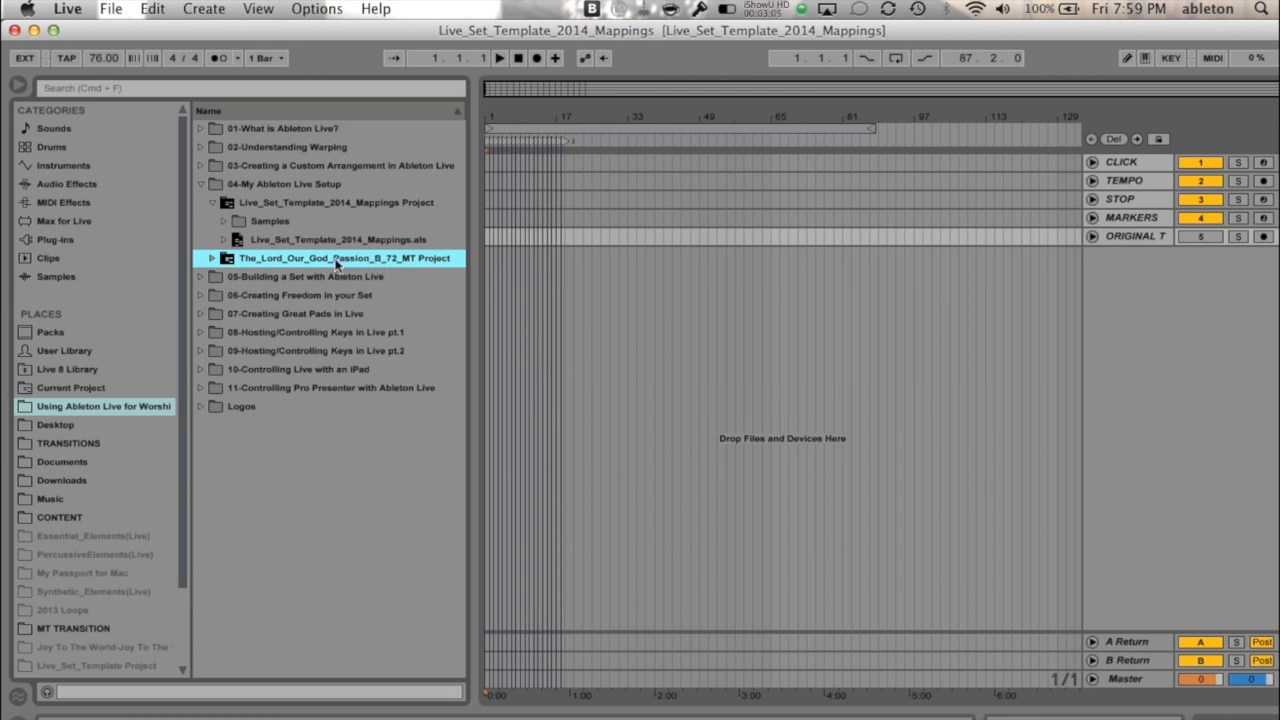
mouse_move(380, 273)
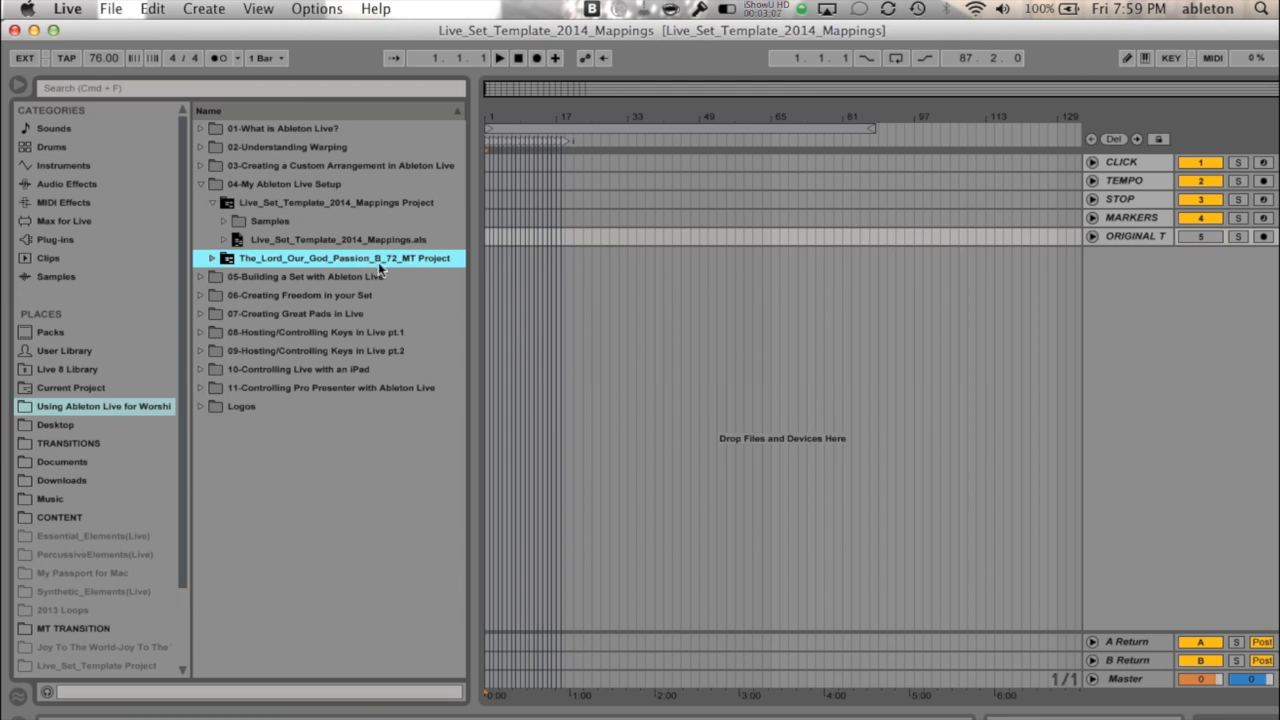
mouse_move(405, 270)
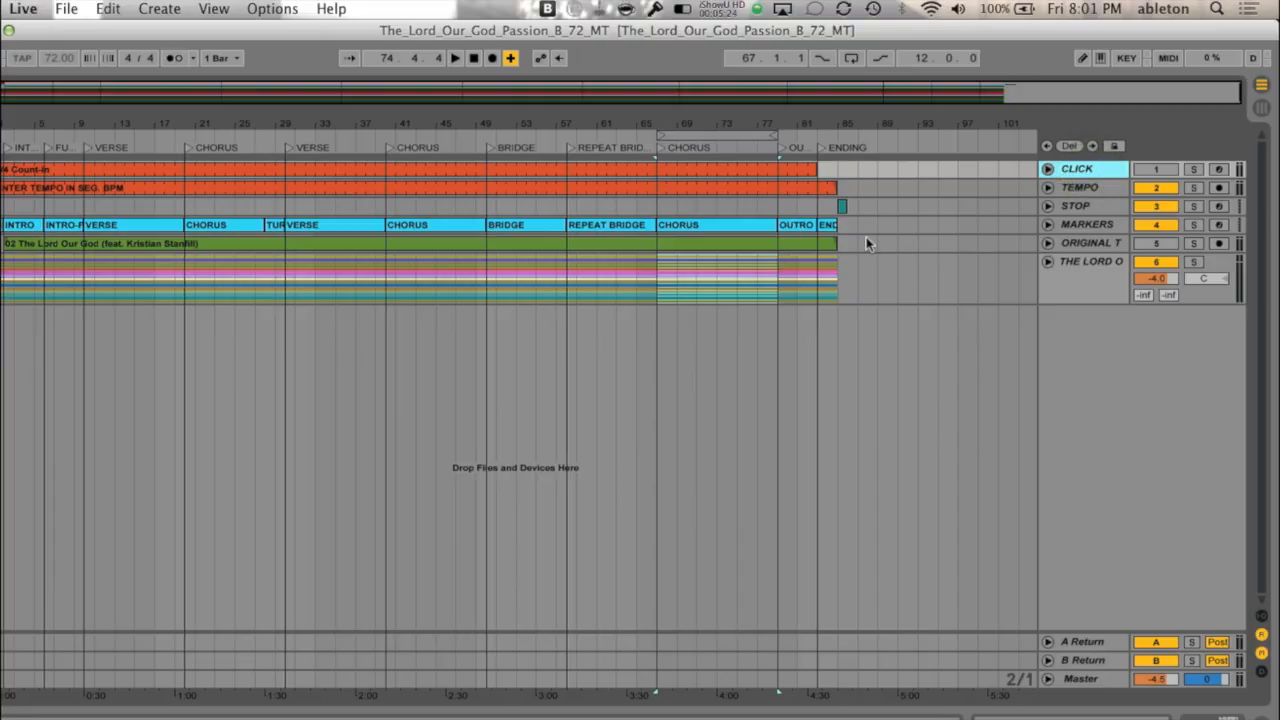
Show the CLICK track's CCFL Foundations Preset click device with its click and count settings.
left_click(1077, 168)
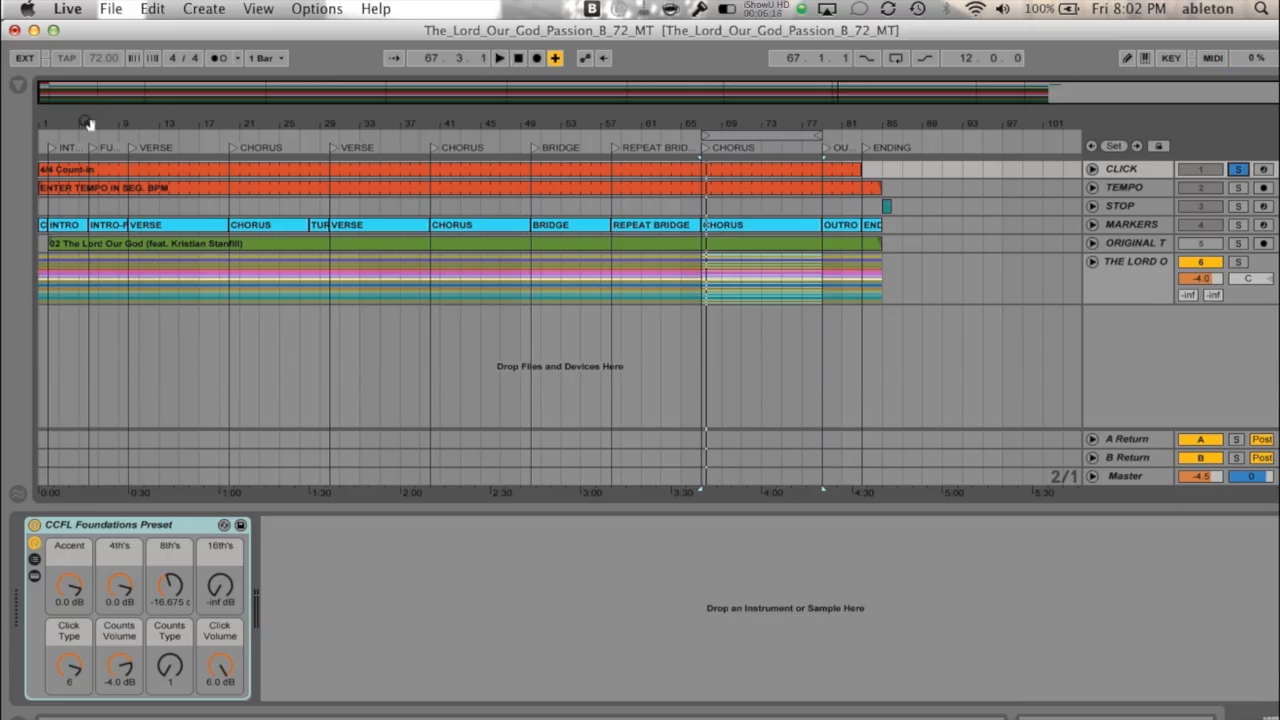
Stop to return to bar 1, then play the song from the top.
left_click(519, 57)
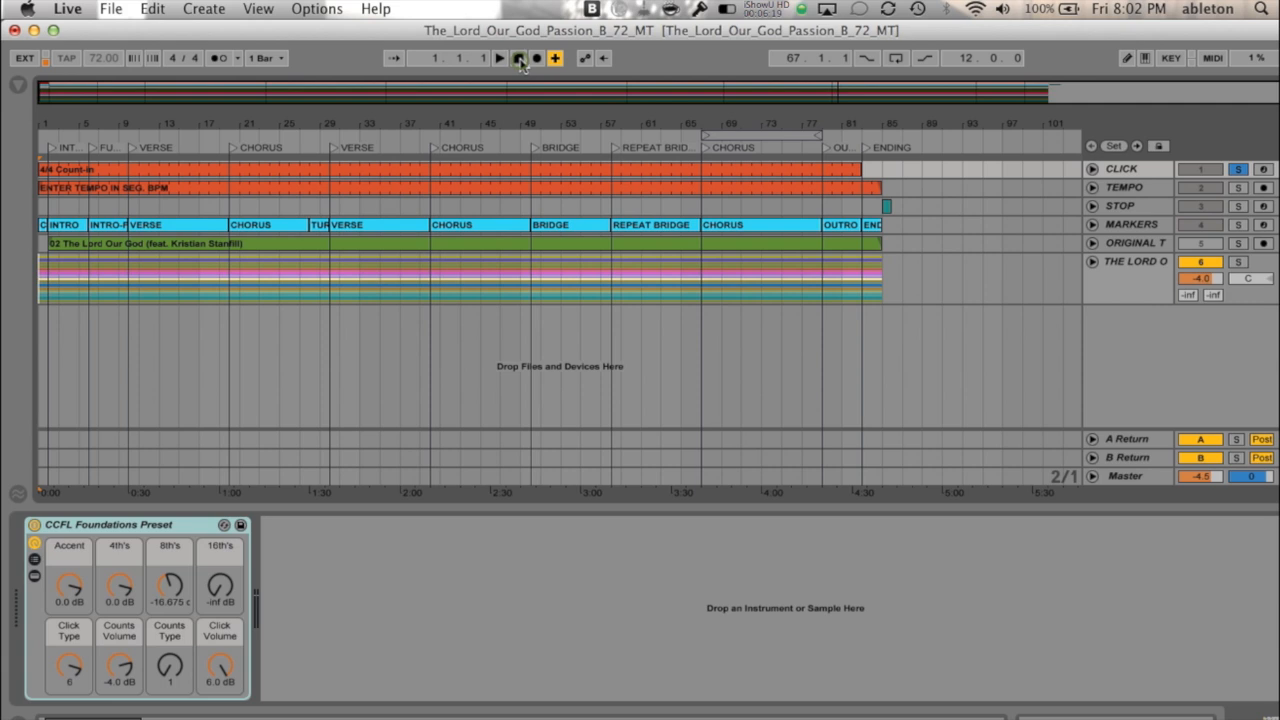
left_click(499, 57)
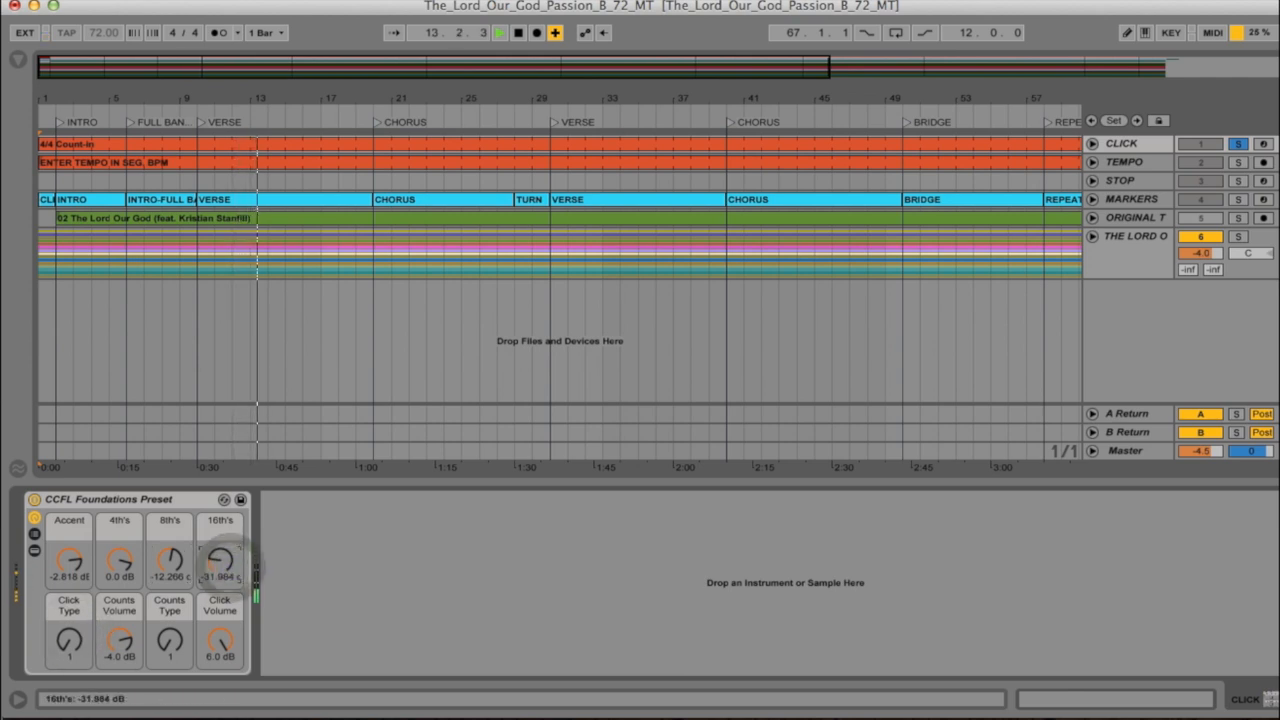
left_click_drag(219, 560, 219, 545)
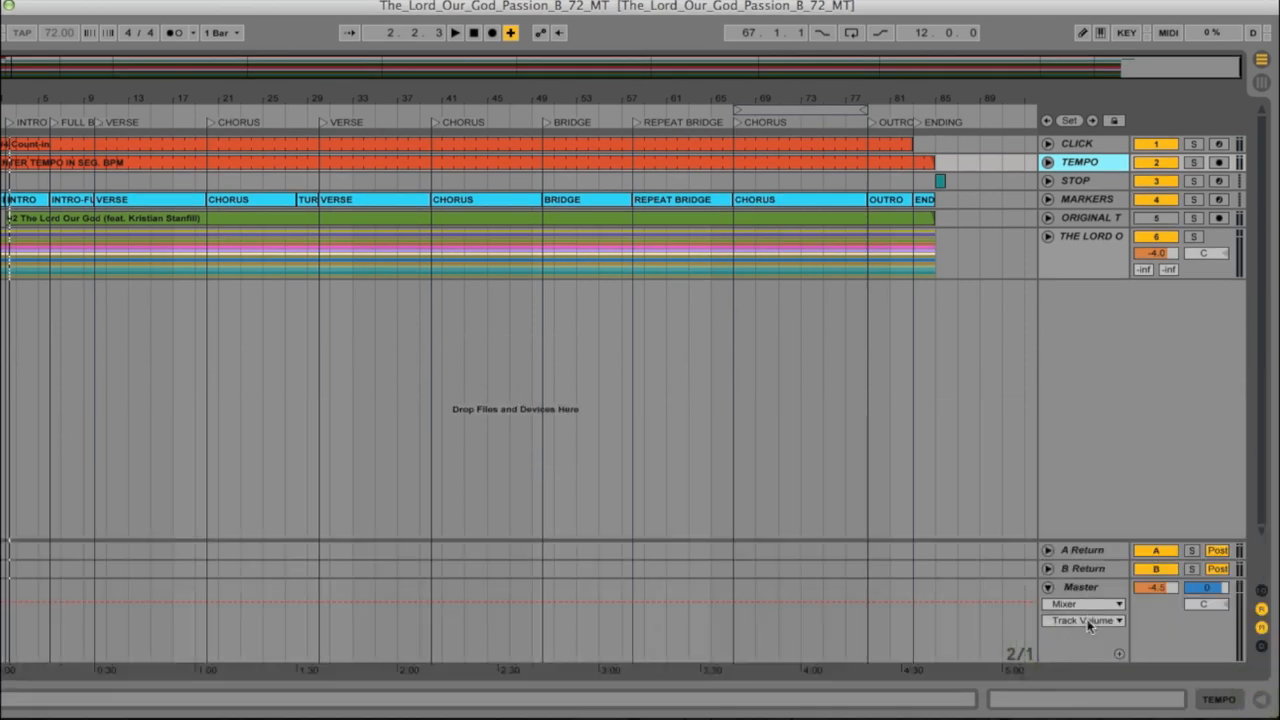
Open the Master track's list of automation parameters.
left_click(1083, 620)
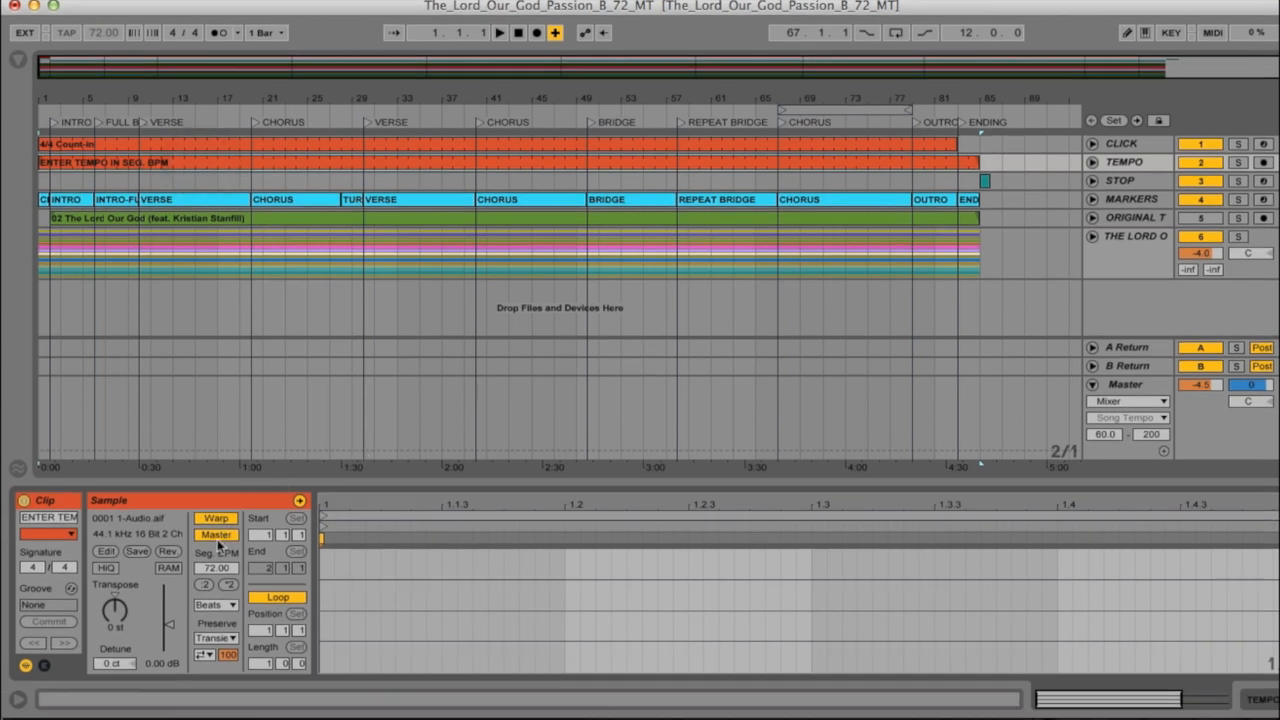
Turn on Master for the TEMPO clip so it drives the song tempo.
left_click(216, 535)
type("85")
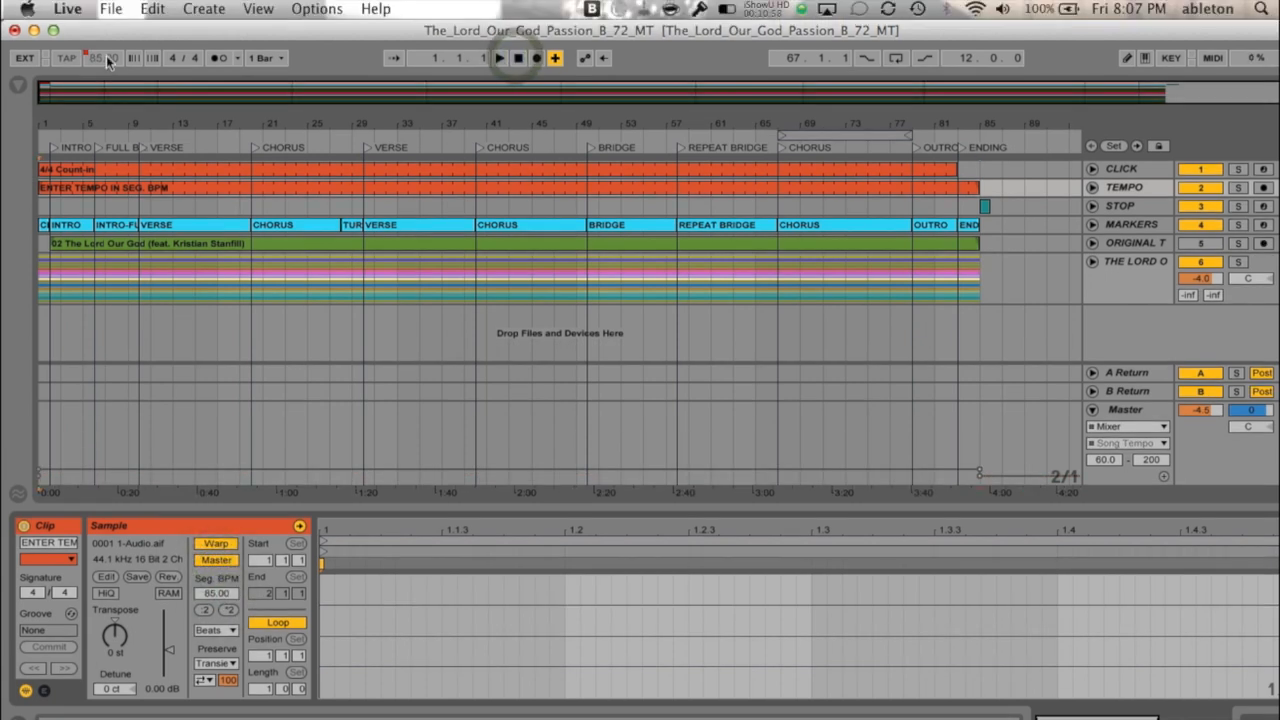
Toggle playback to hear the song running at 85 BPM.
left_click(499, 57)
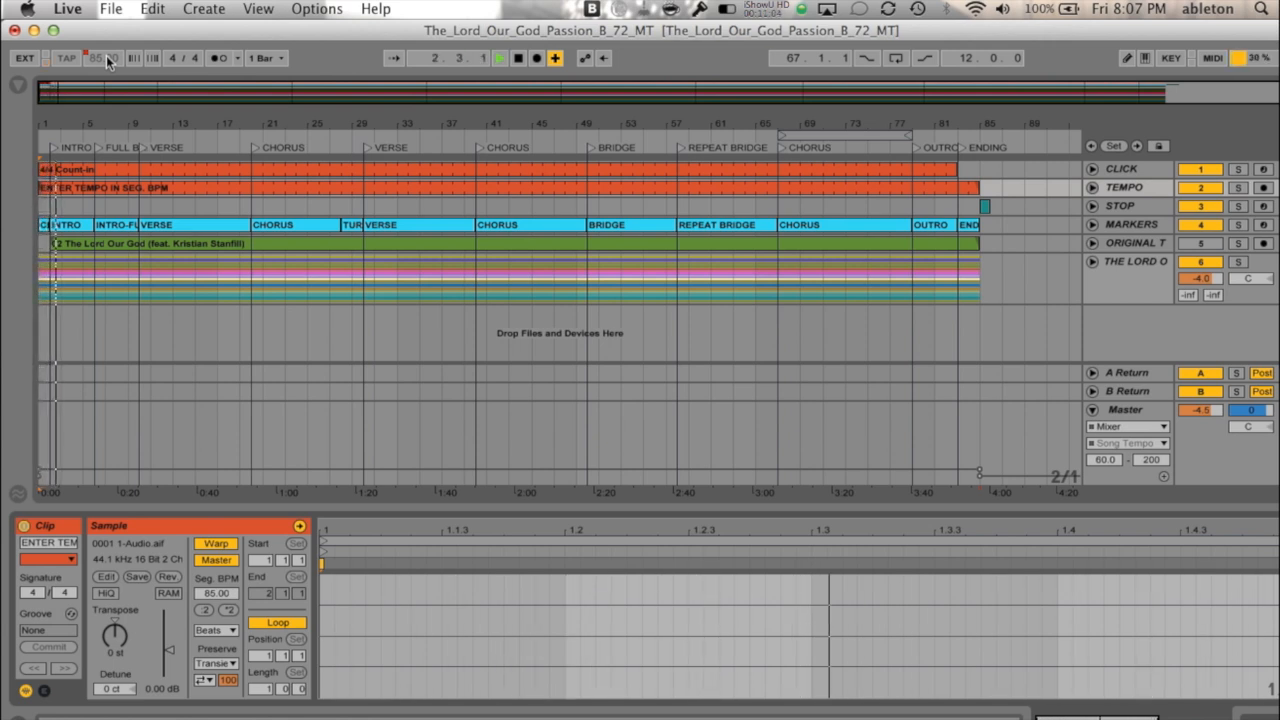
left_click(499, 57)
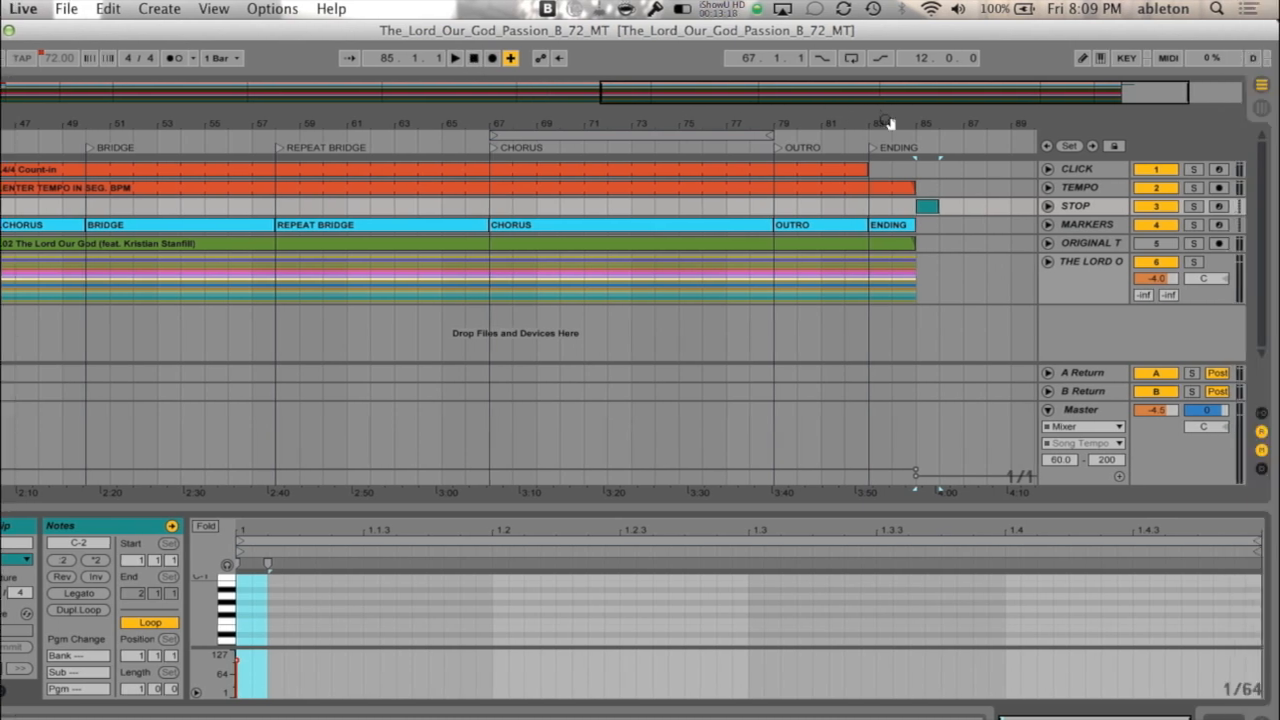
Select the STOP track's MIDI clip at bar 85, just after the Ending marker.
left_click(927, 206)
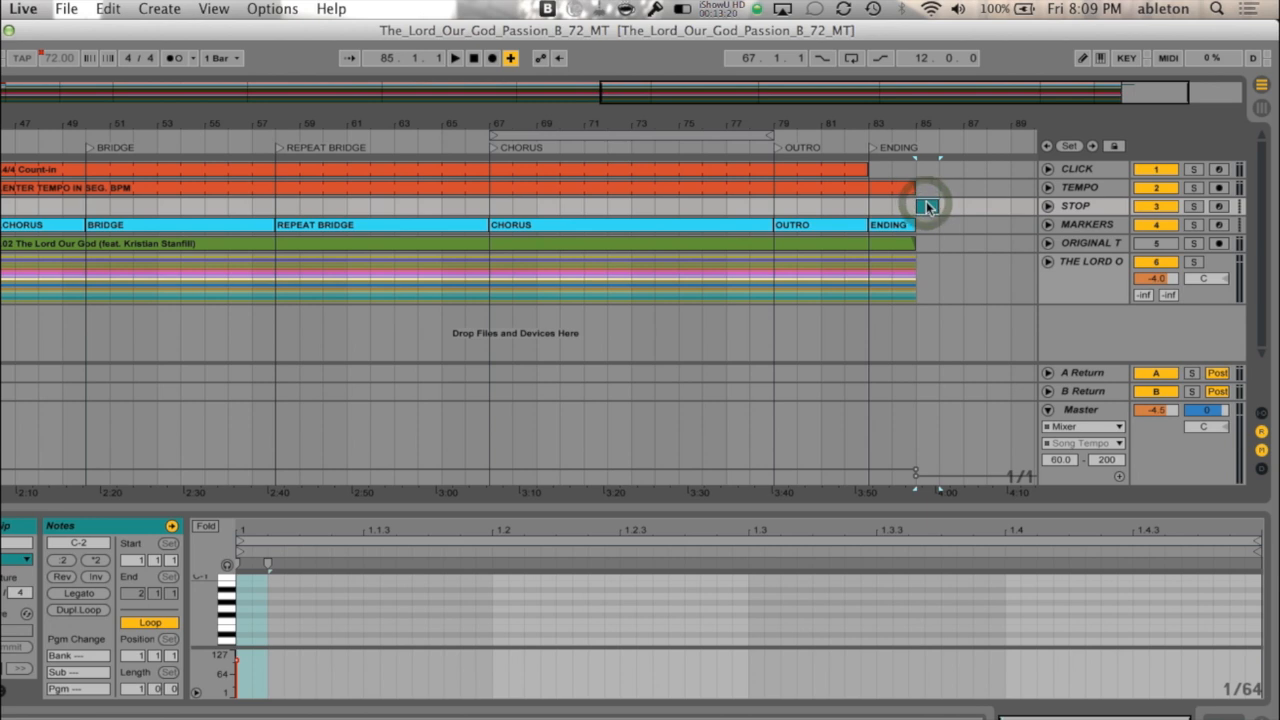